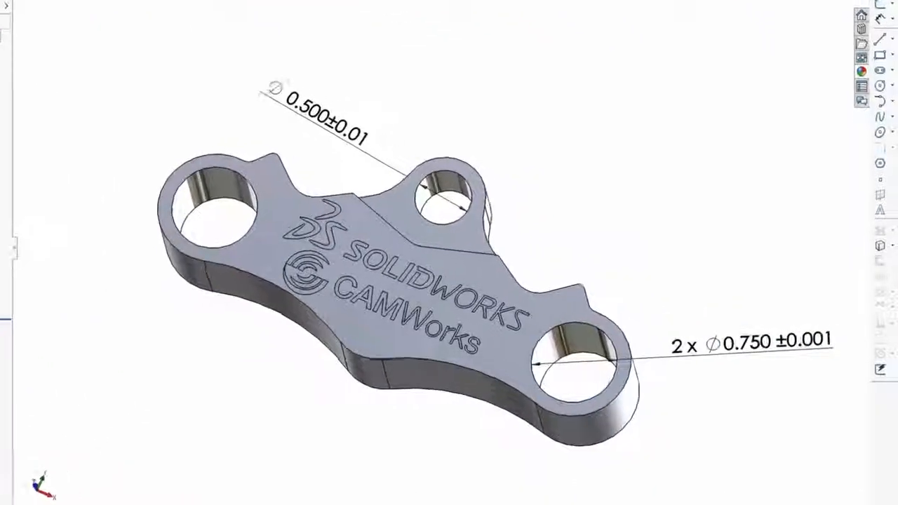
- Show the CAMWorks Feature Tree and fully rebuild the part's CAM data for holes
scroll(up, 3)
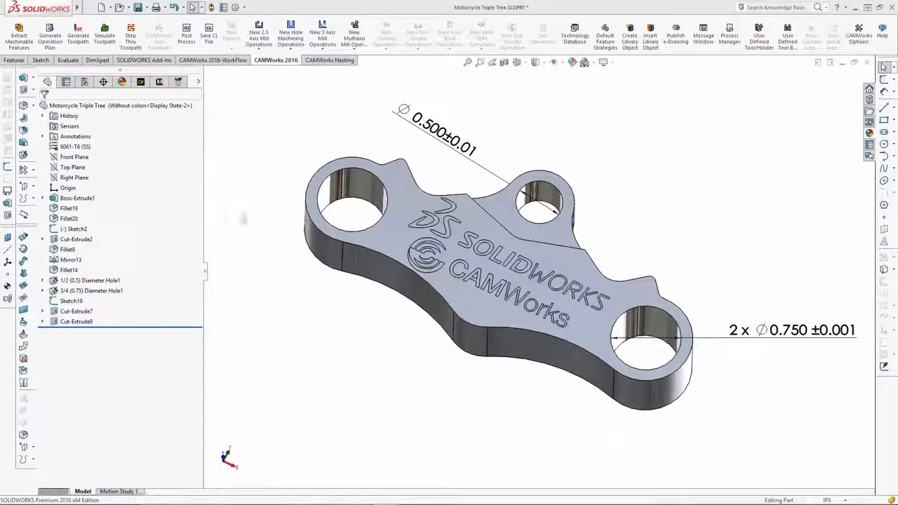
click(140, 82)
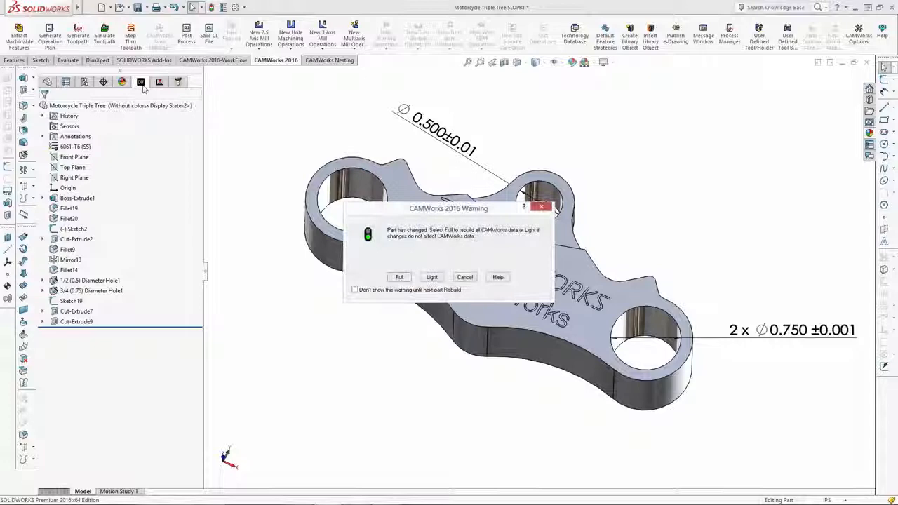
click(399, 277)
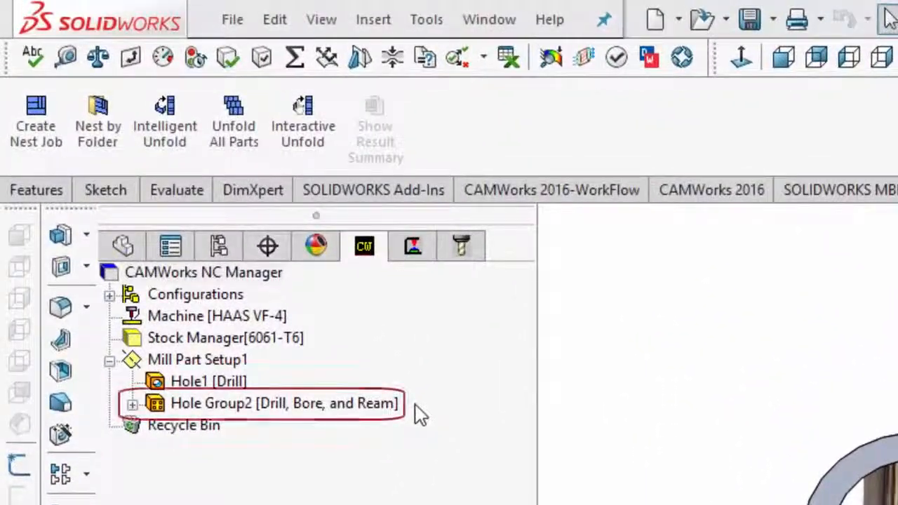
mouse_move(428, 399)
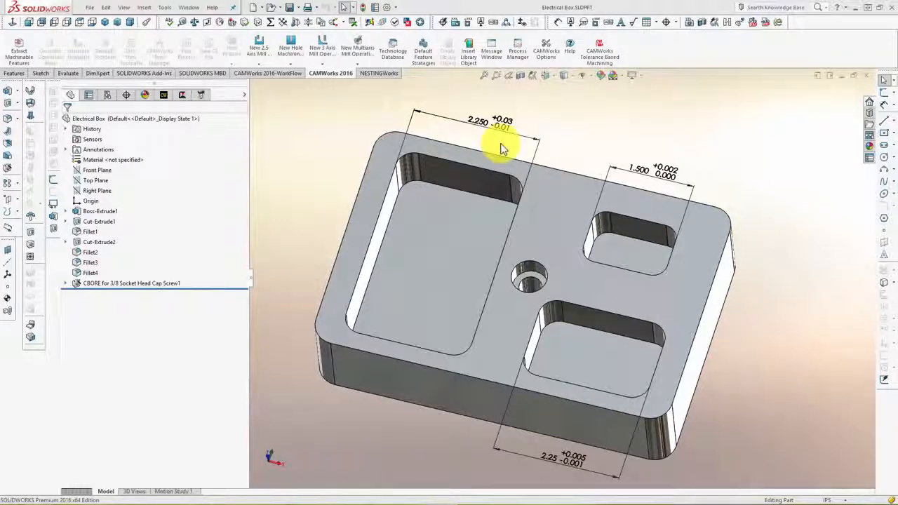
mouse_move(529, 481)
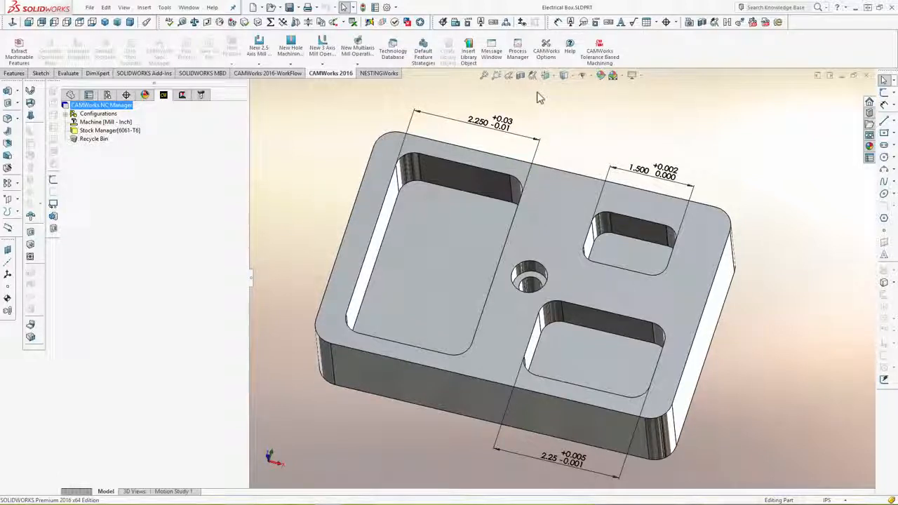
- Run Tolerance Based Machining on the Electrical Box and follow the Message Window
click(598, 50)
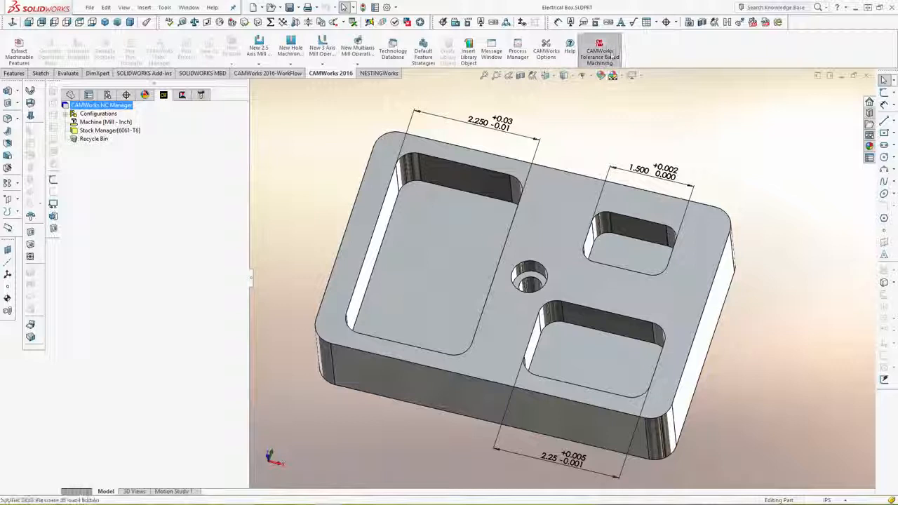
click(599, 49)
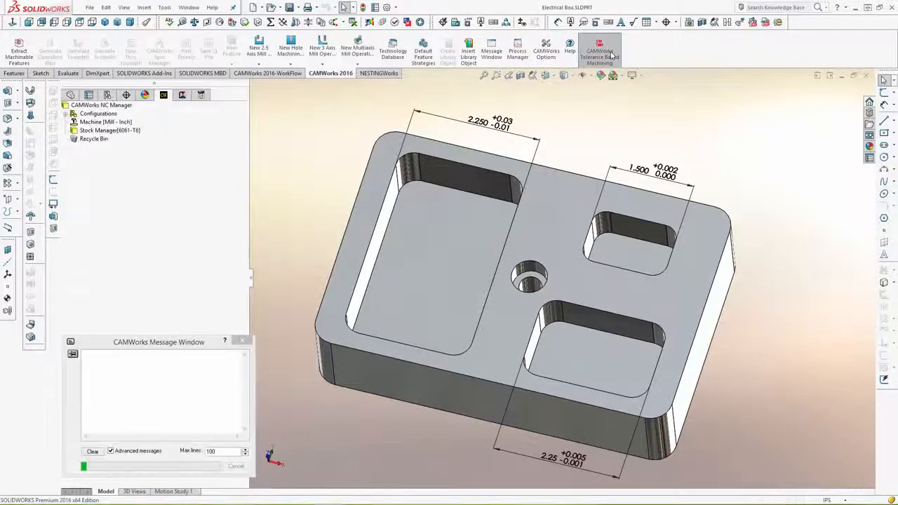
click(241, 340)
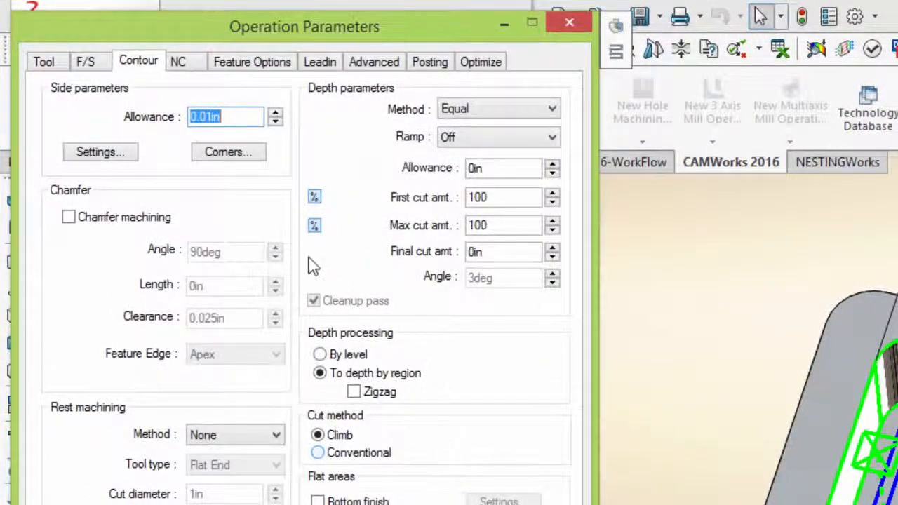
- Open a generated pocket operation's parameters to check the 0.01in contour side allowance
click(239, 117)
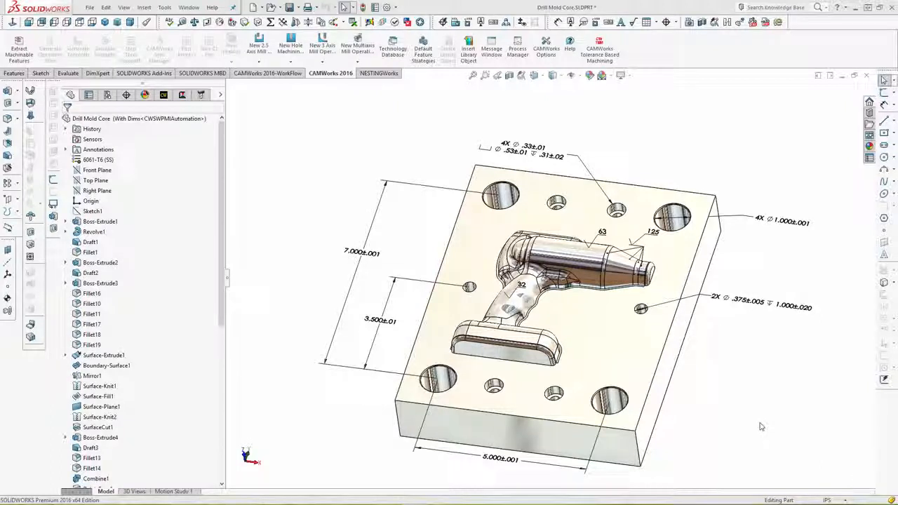
mouse_move(756, 428)
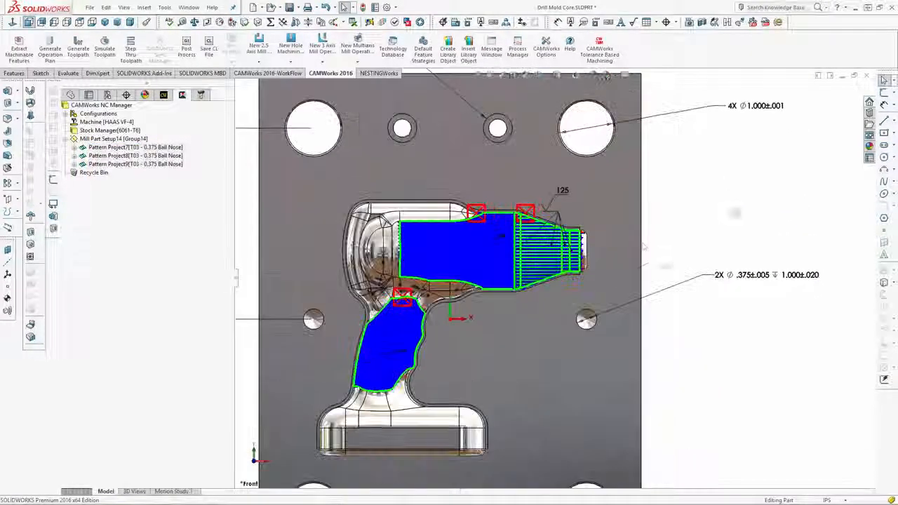
- Zoom in on the Pattern Project7–9 ball-nose toolpaths across the Drill Mold Core
scroll(up, 3)
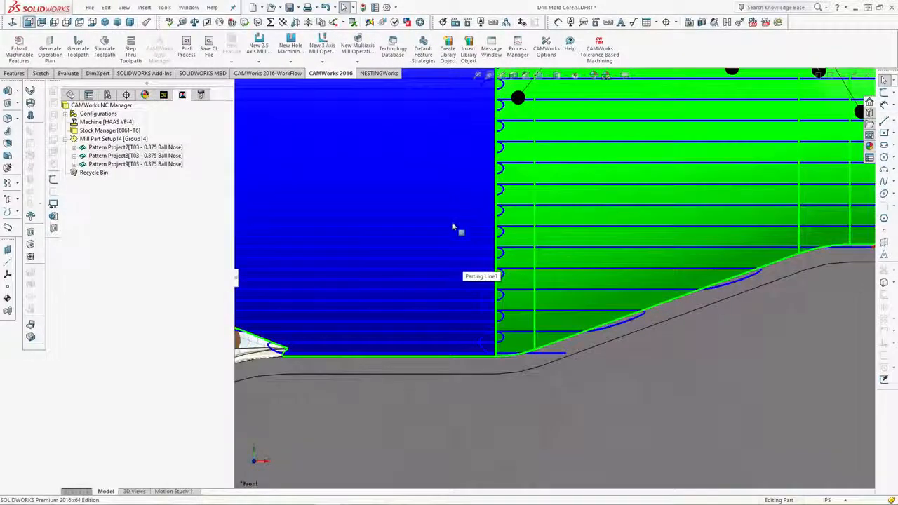
mouse_move(396, 293)
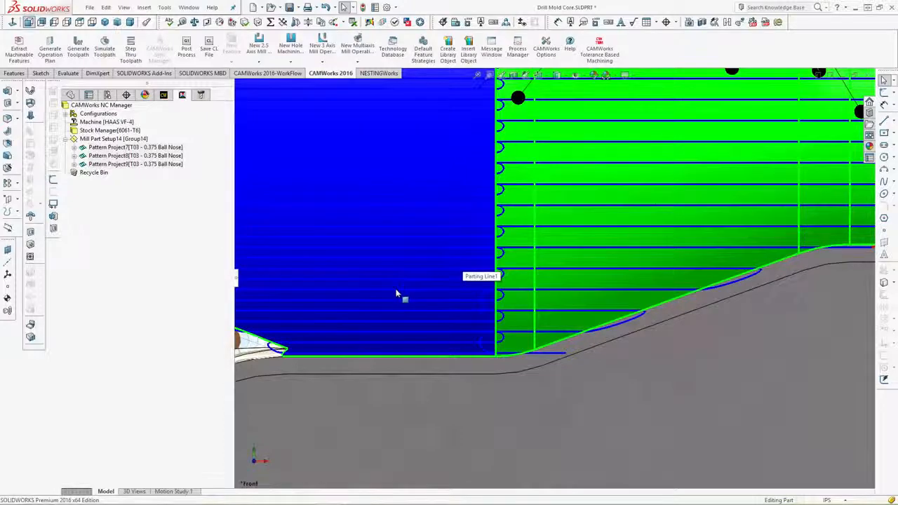